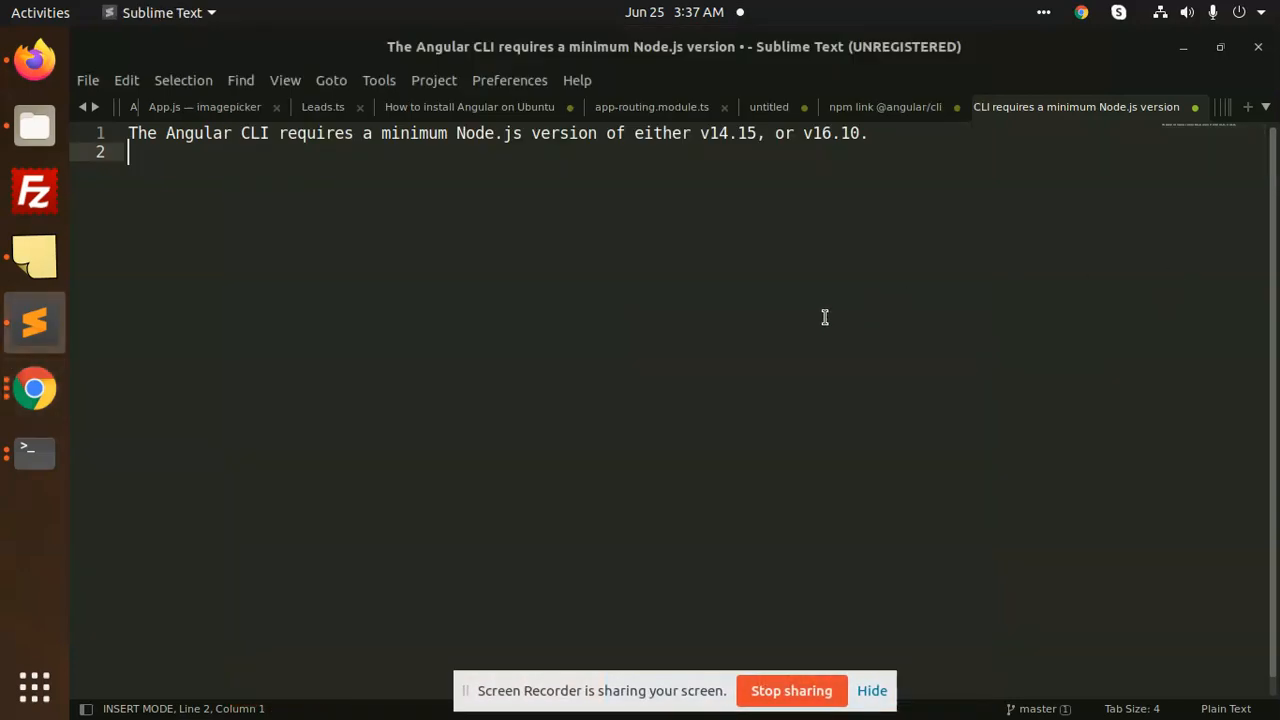
Switch from the Sublime Text note to the terminal showing the nvm ls version list.
{"action": "left_click", "coordinate": [34, 451]}
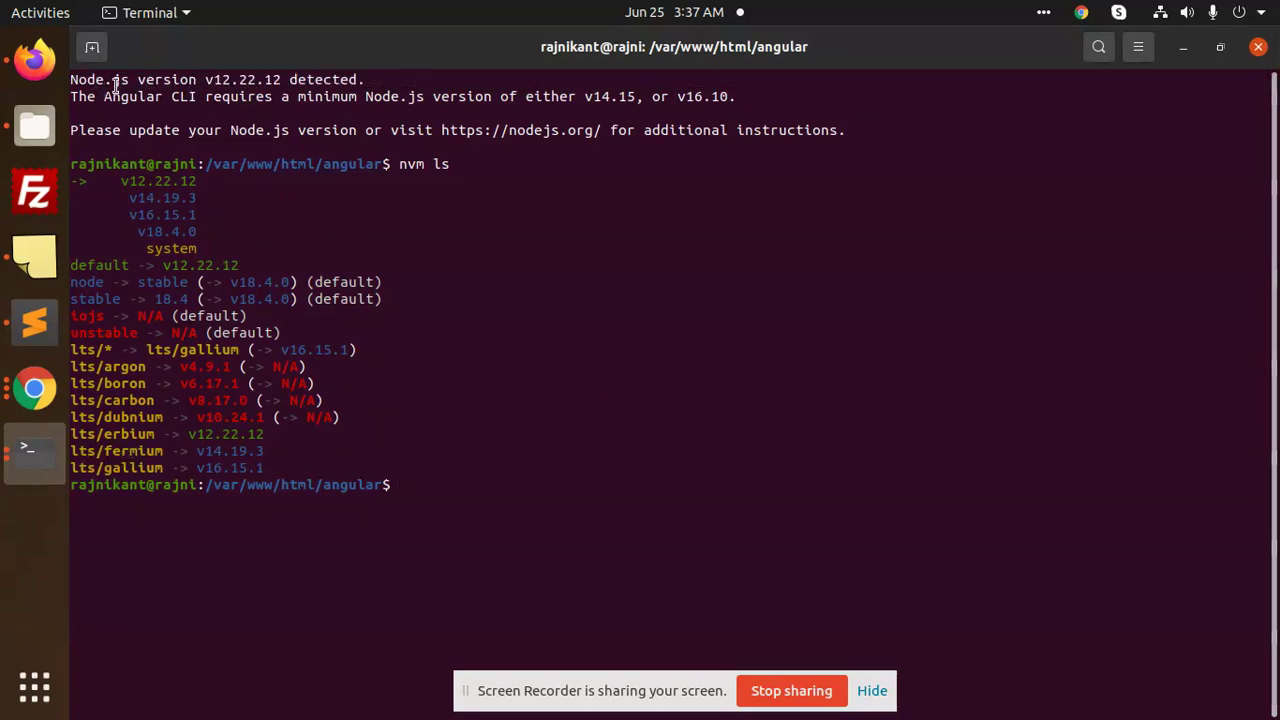
{"action": "mouse_move", "coordinate": [510, 96]}
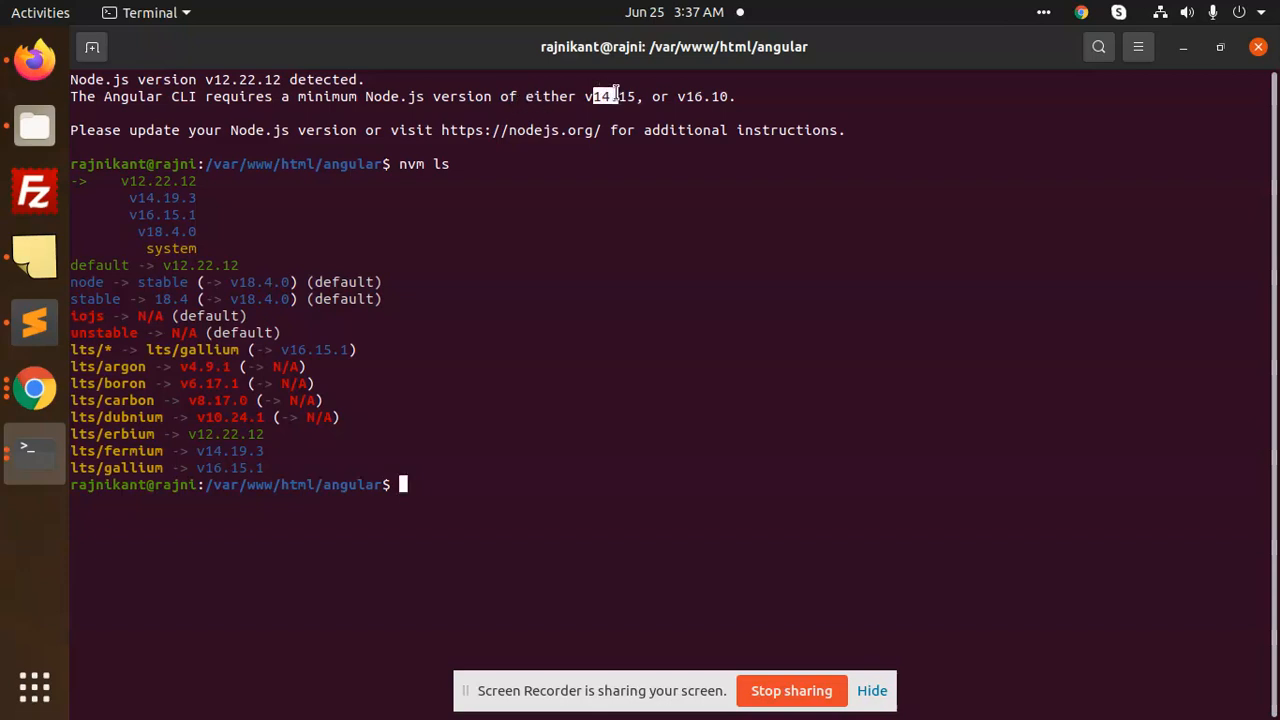
{"action": "mouse_move", "coordinate": [591, 192]}
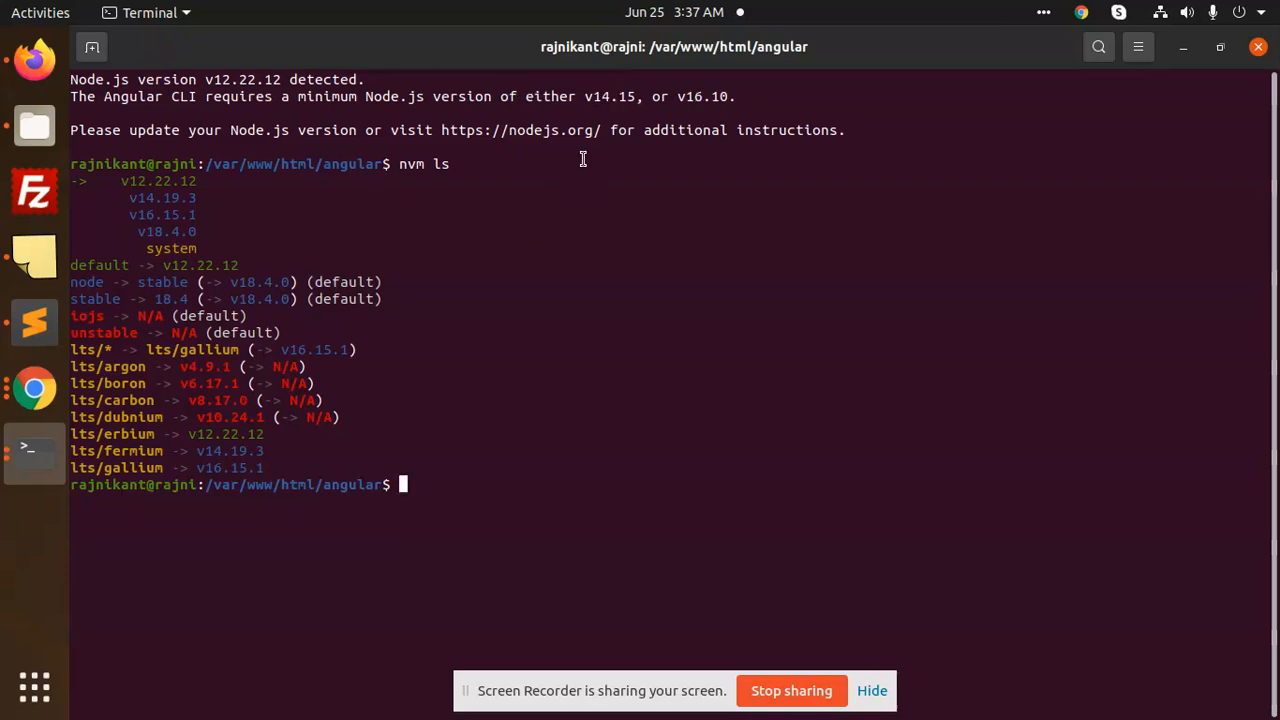
{"action": "mouse_move", "coordinate": [213, 114]}
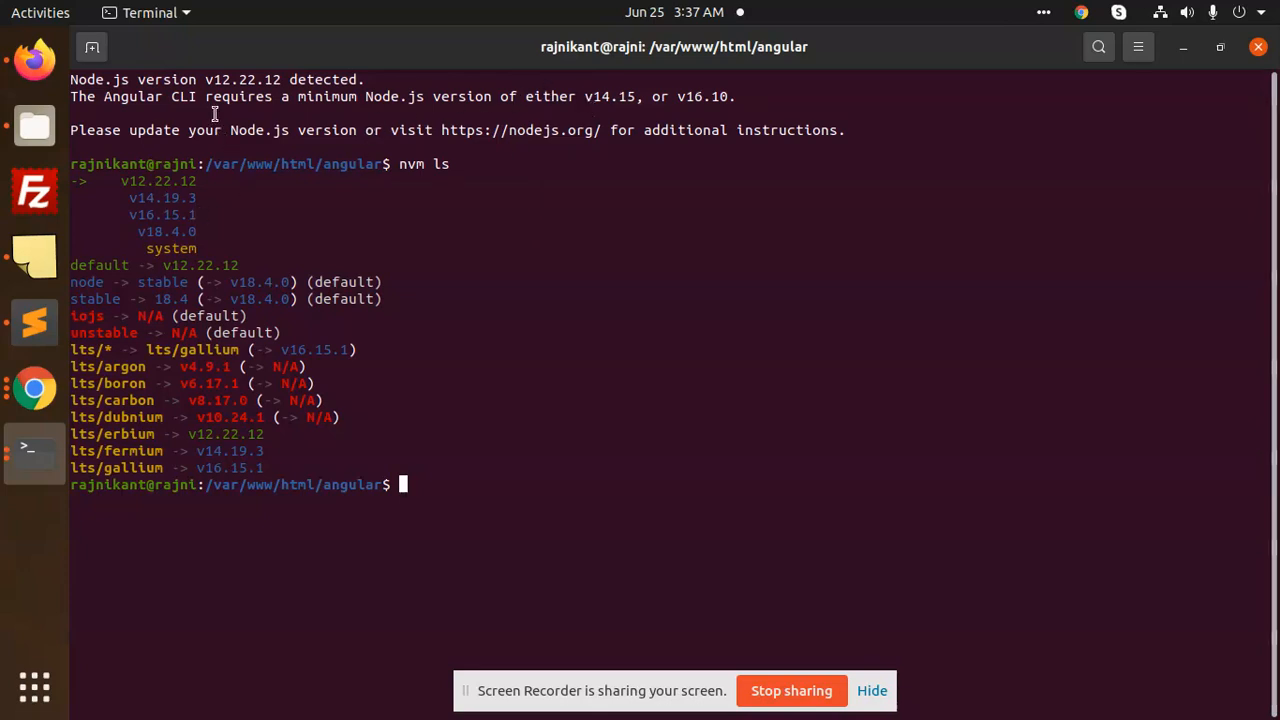
Run node -v to see the active Node.js version, v12.22.12.
{"action": "type", "text": "no"}
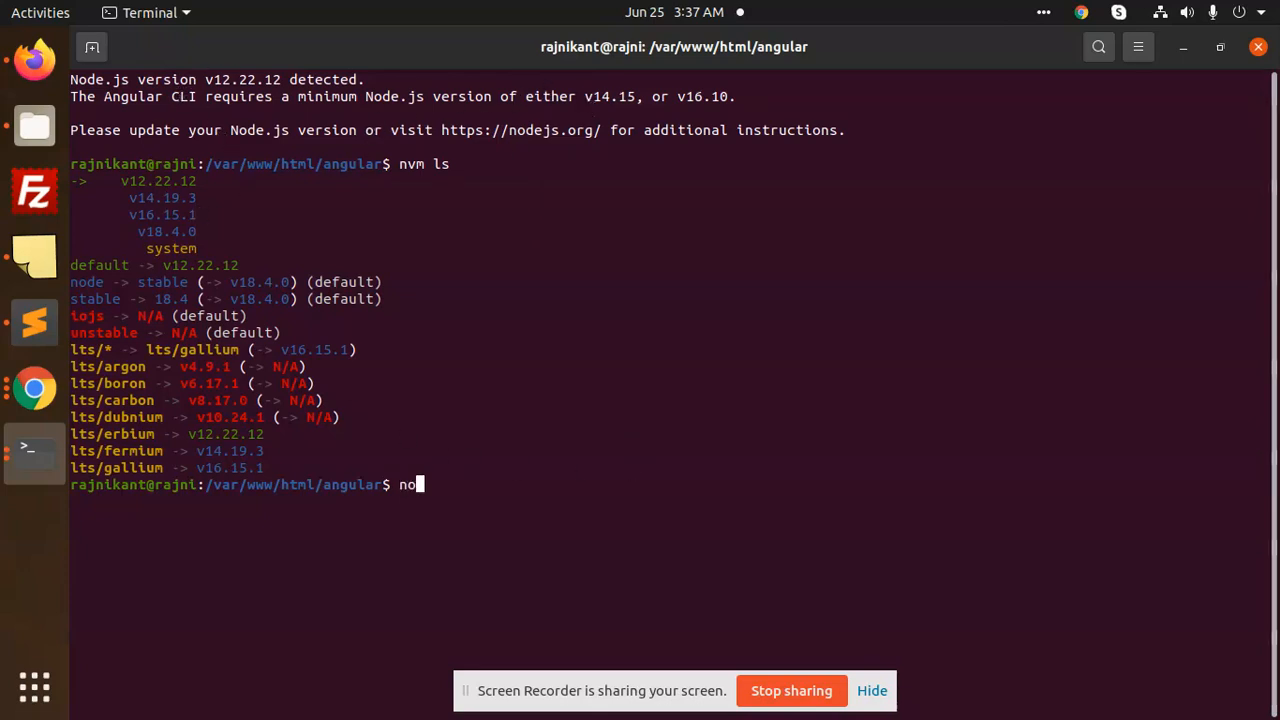
{"action": "key", "text": "Return"}
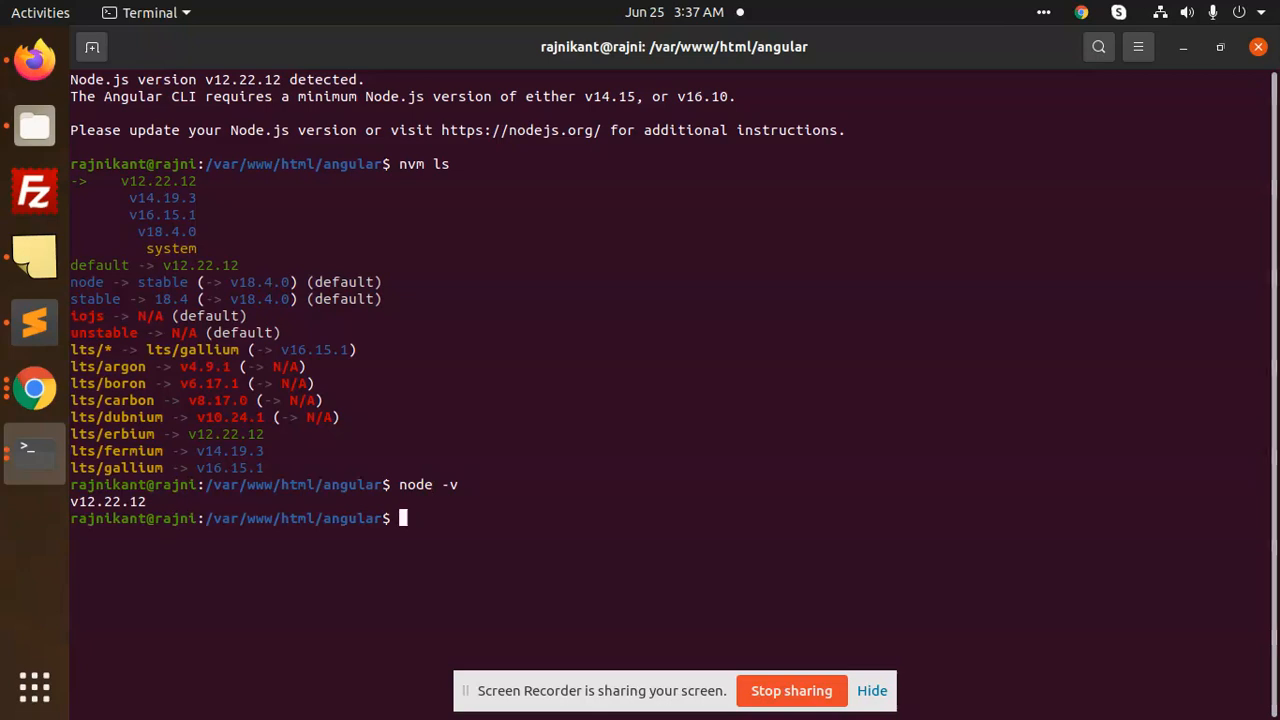
{"action": "mouse_move", "coordinate": [745, 451]}
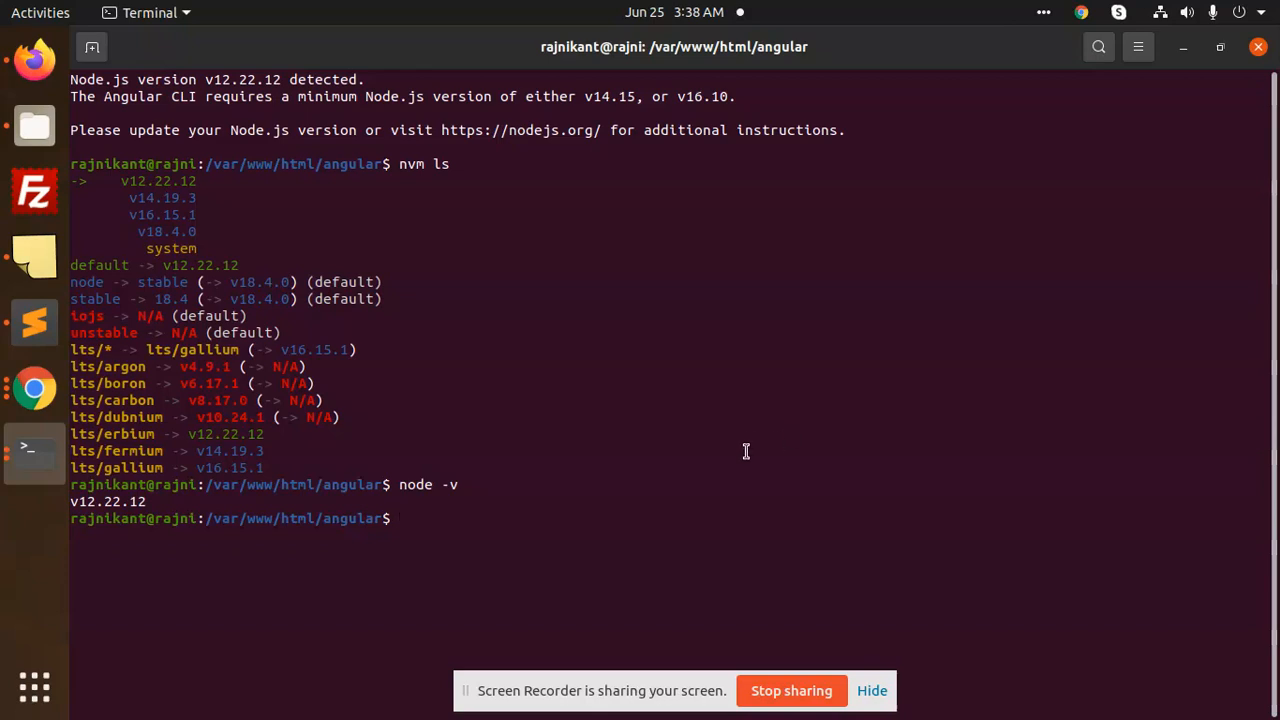
Run nvm alias default v16.15.1, copying the version from the nvm ls list.
{"action": "type", "text": "nvm alias default 16.14.2"}
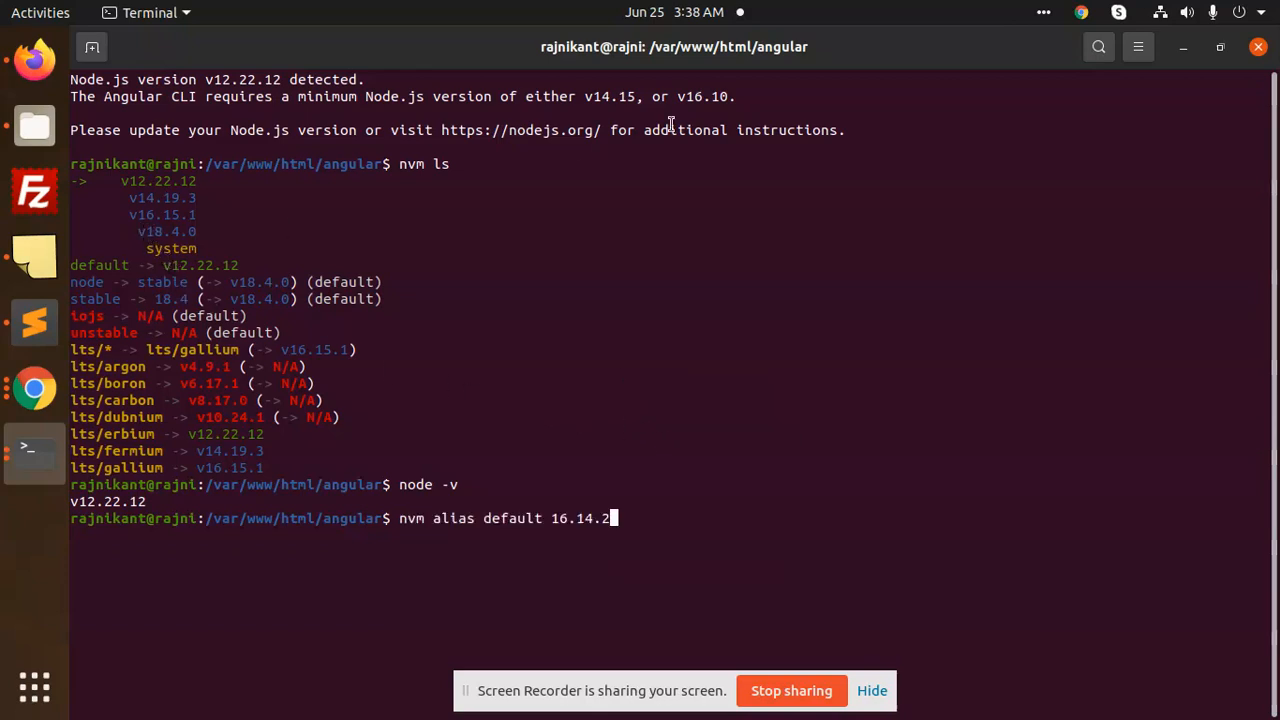
{"action": "mouse_move", "coordinate": [162, 226]}
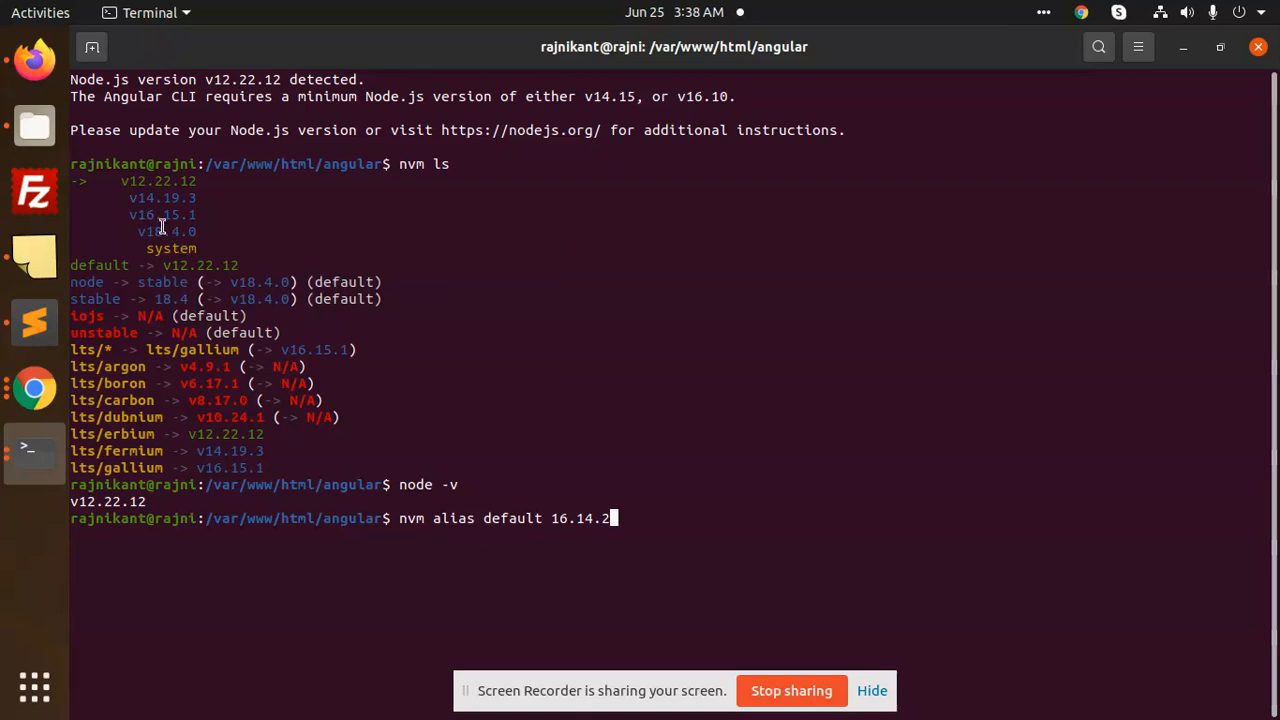
{"action": "double_click", "coordinate": [153, 214]}
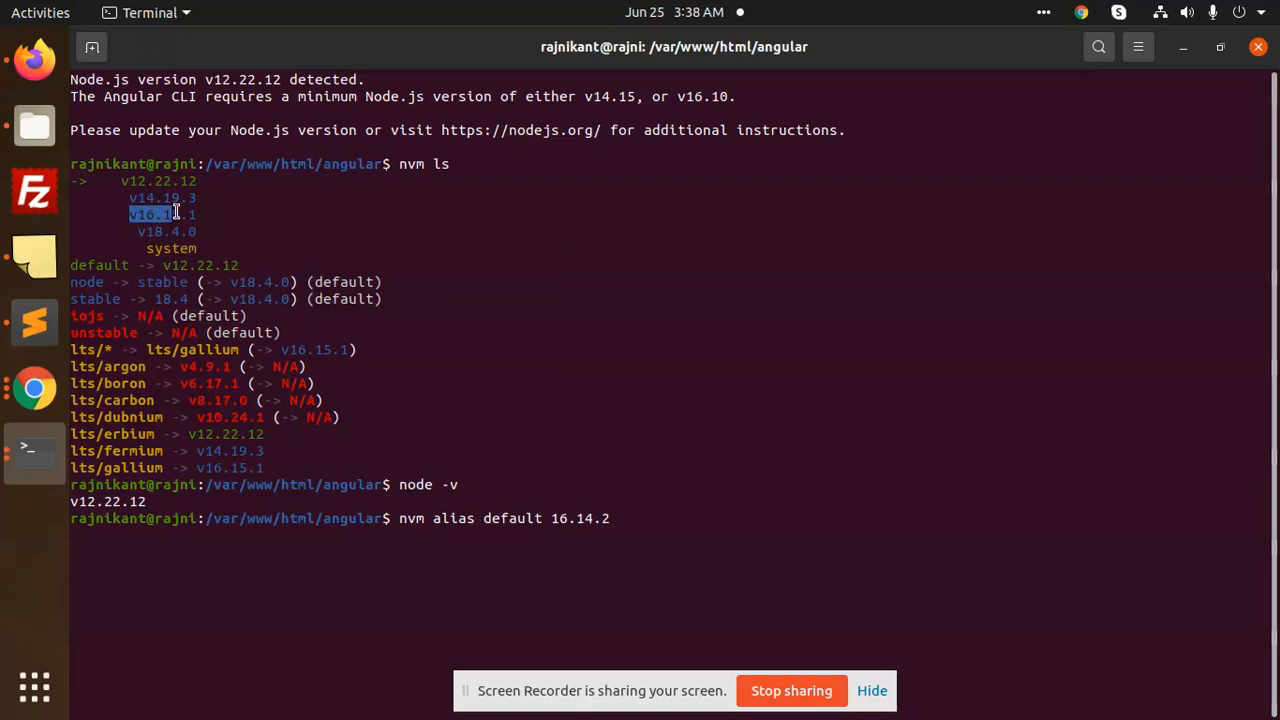
{"action": "mouse_move", "coordinate": [552, 427]}
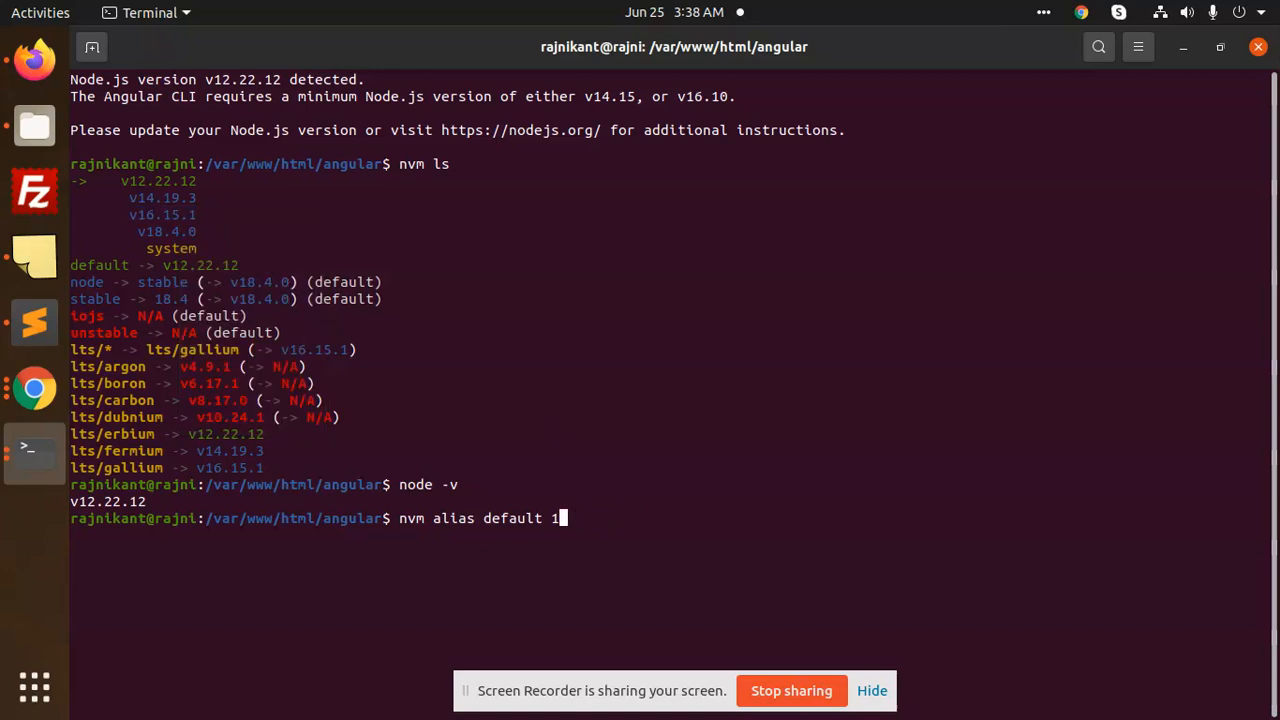
{"action": "type", "text": "v16.15.1"}
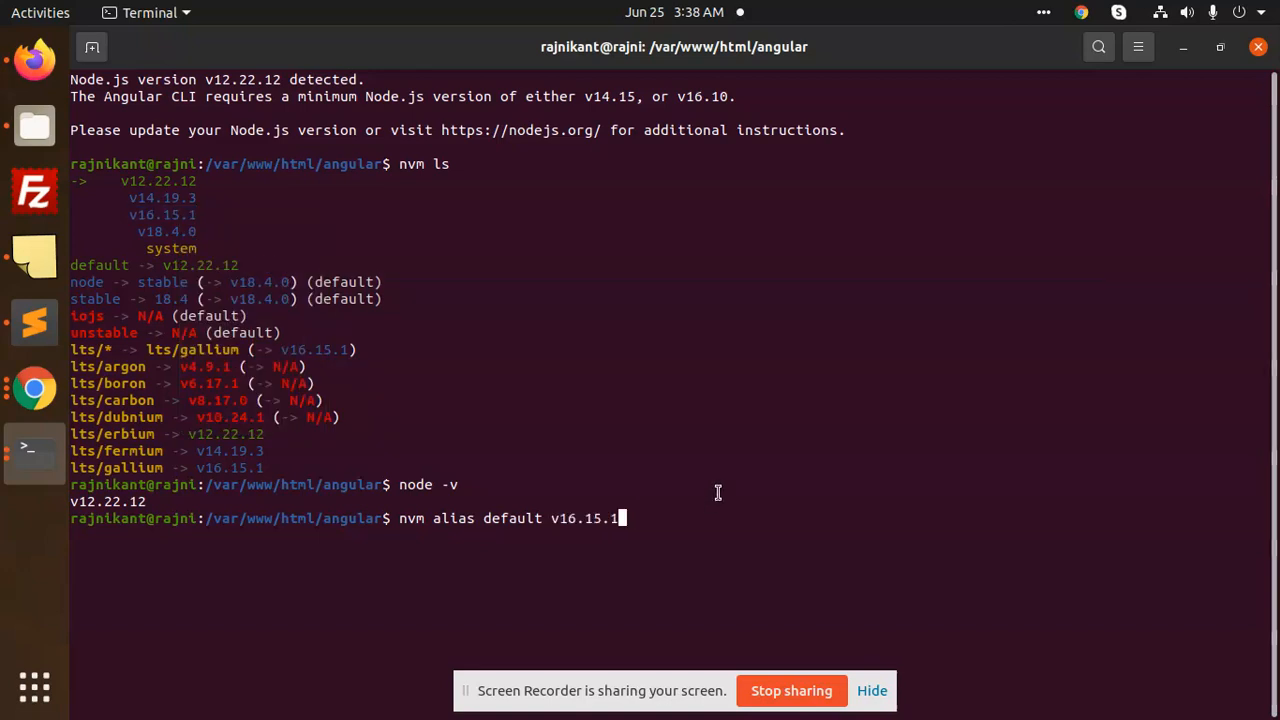
{"action": "mouse_move", "coordinate": [836, 520]}
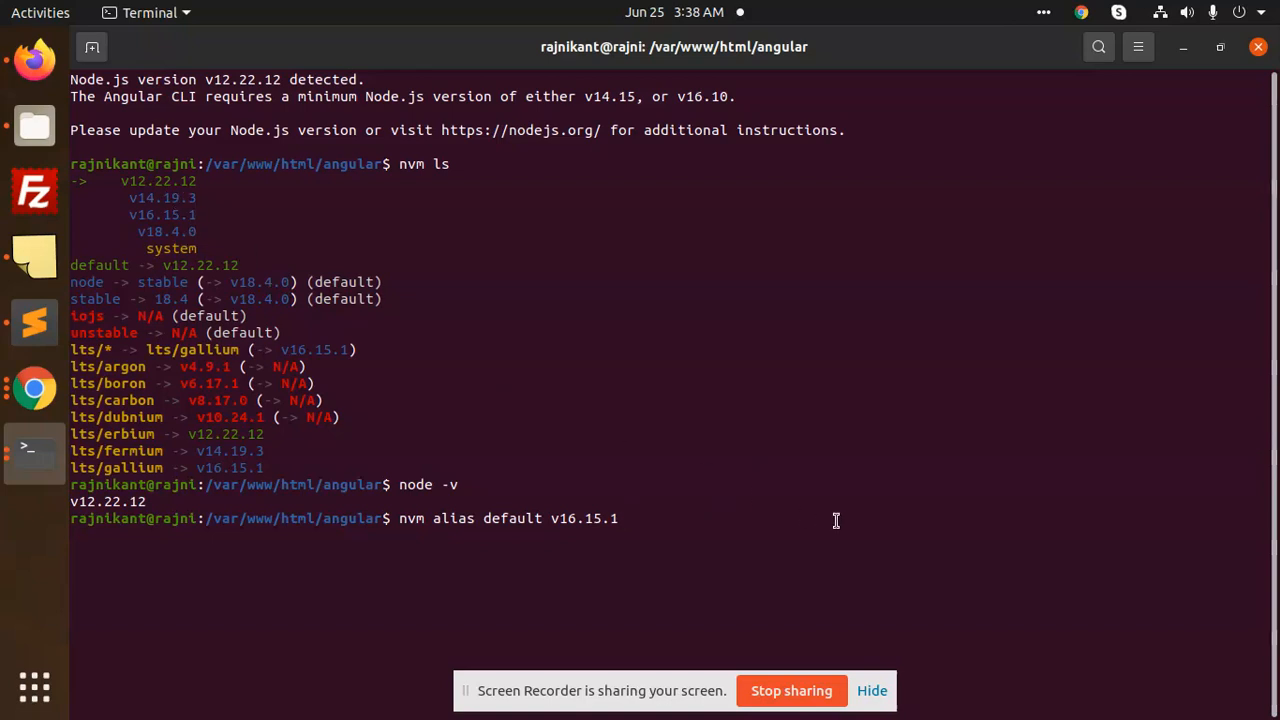
{"action": "key", "text": "Return"}
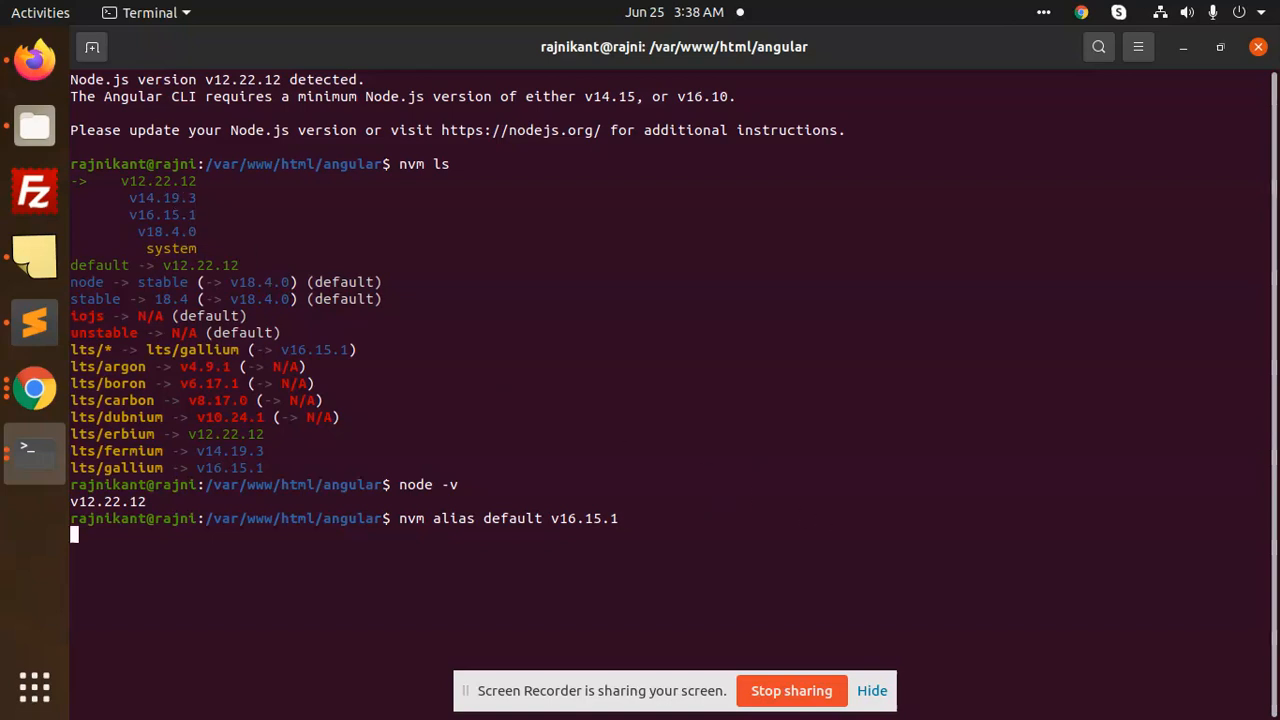
{"action": "key", "text": "Return"}
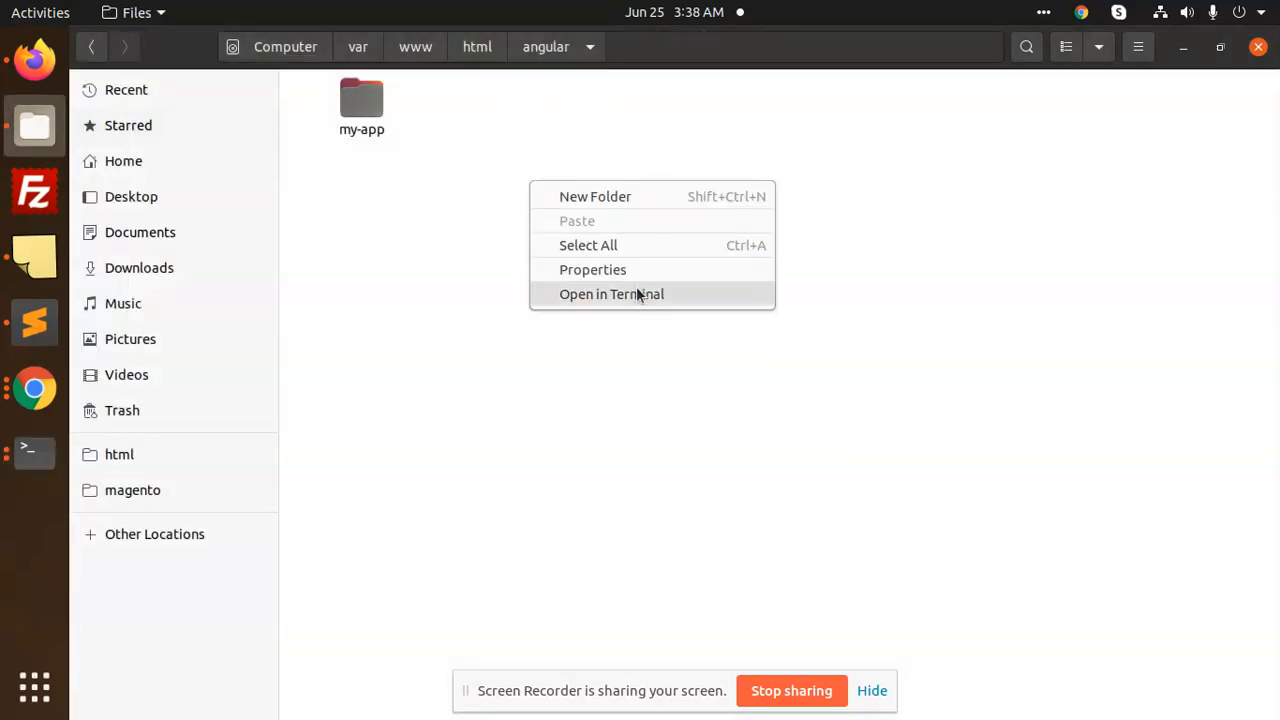
Open a new terminal from the angular folder in Files.
{"action": "left_click", "coordinate": [611, 294]}
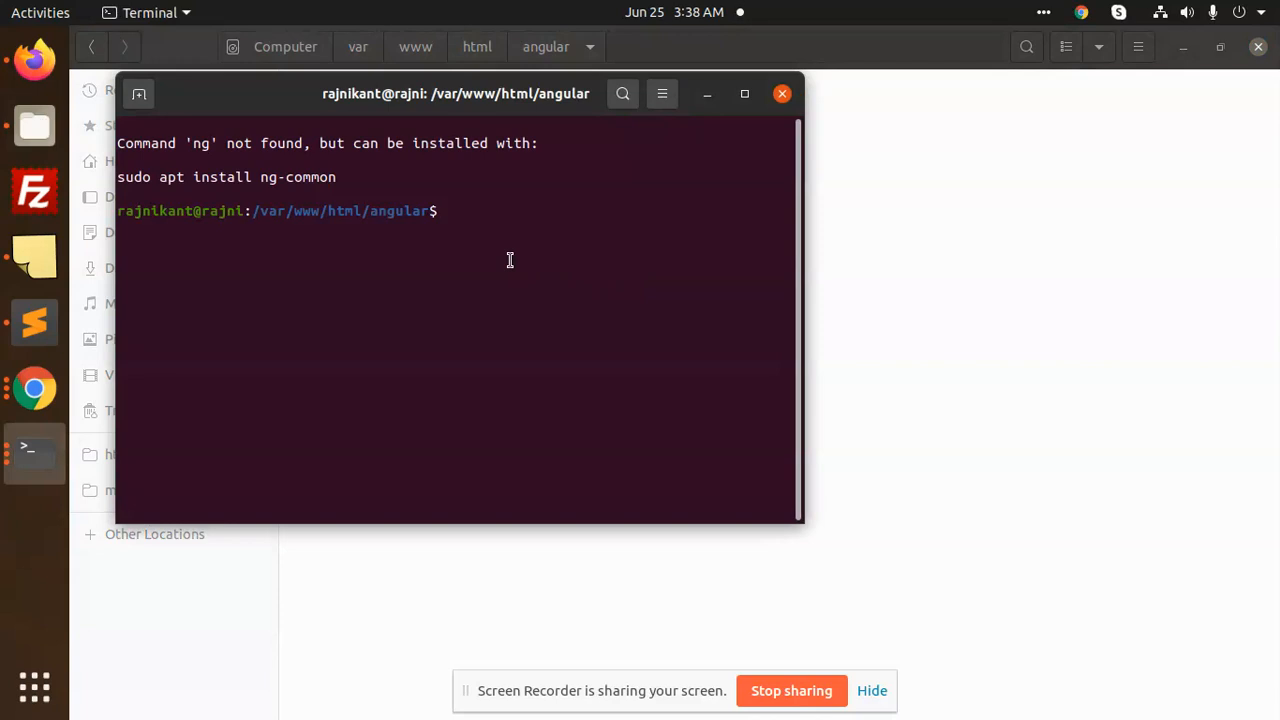
{"action": "mouse_move", "coordinate": [629, 187]}
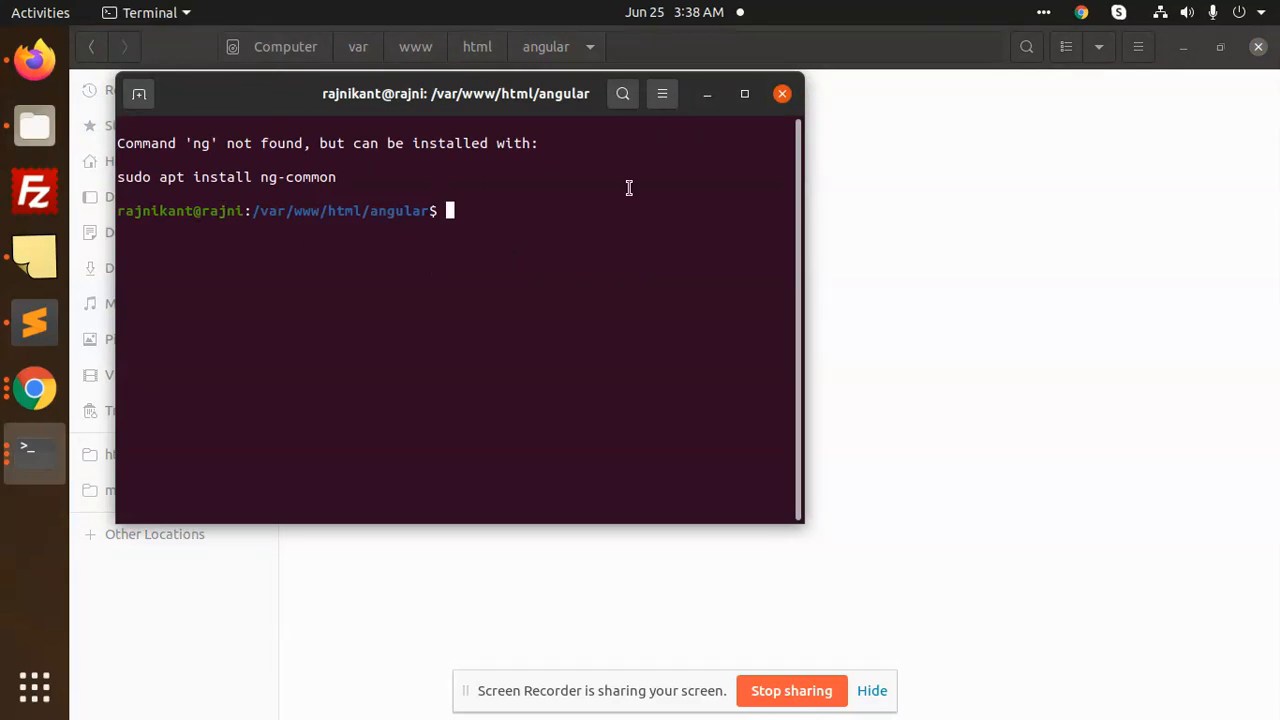
{"action": "mouse_move", "coordinate": [684, 171]}
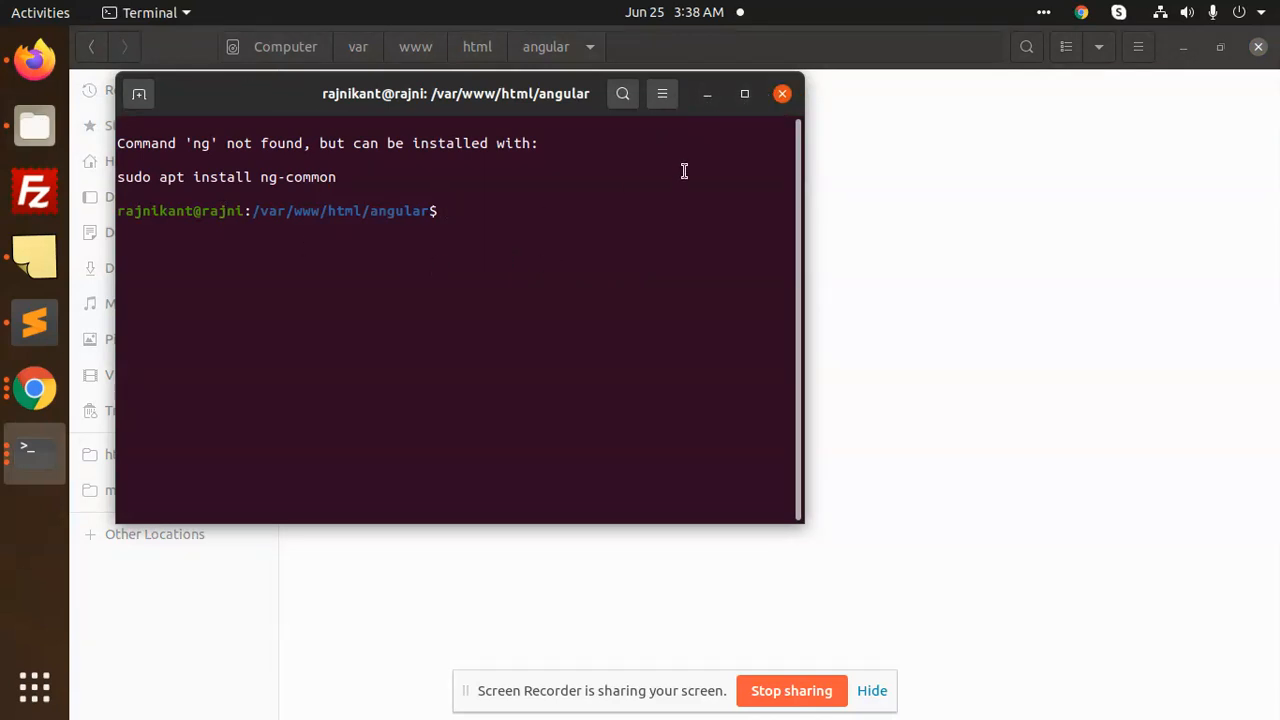
Run node -v in the new terminal, which reports v16.15.1.
{"action": "type", "text": "node -v"}
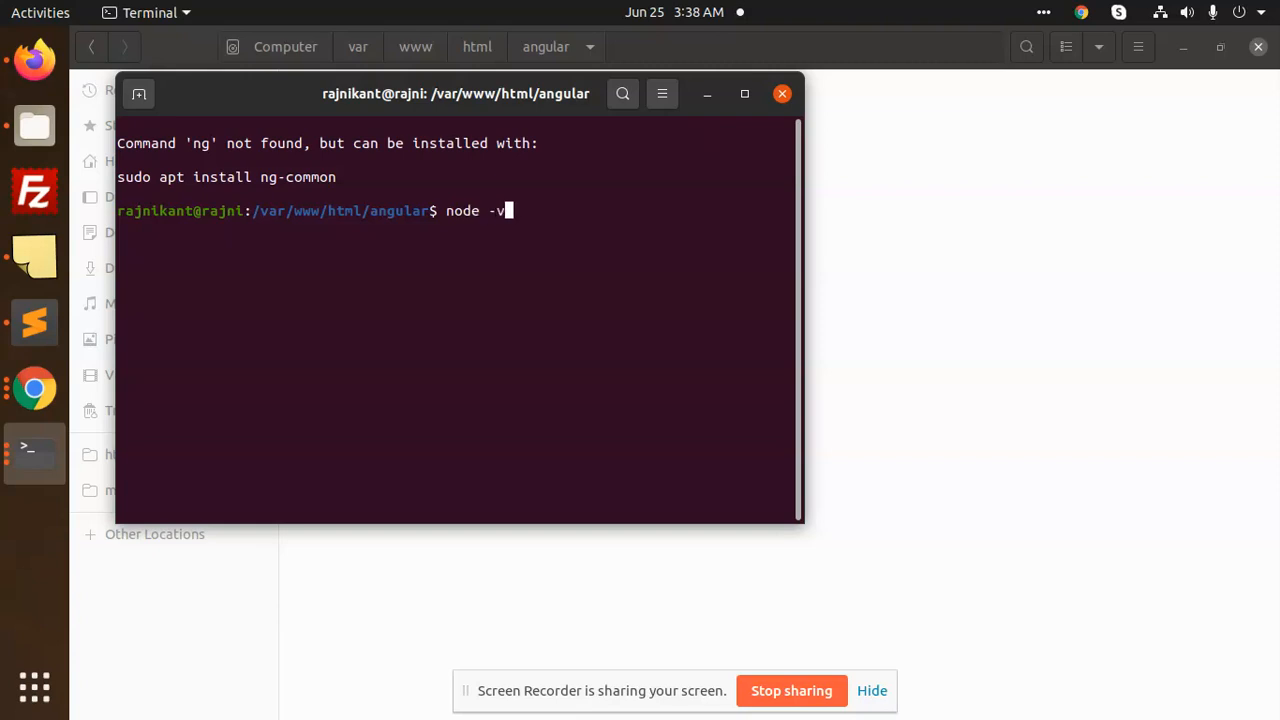
{"action": "key", "text": "Return"}
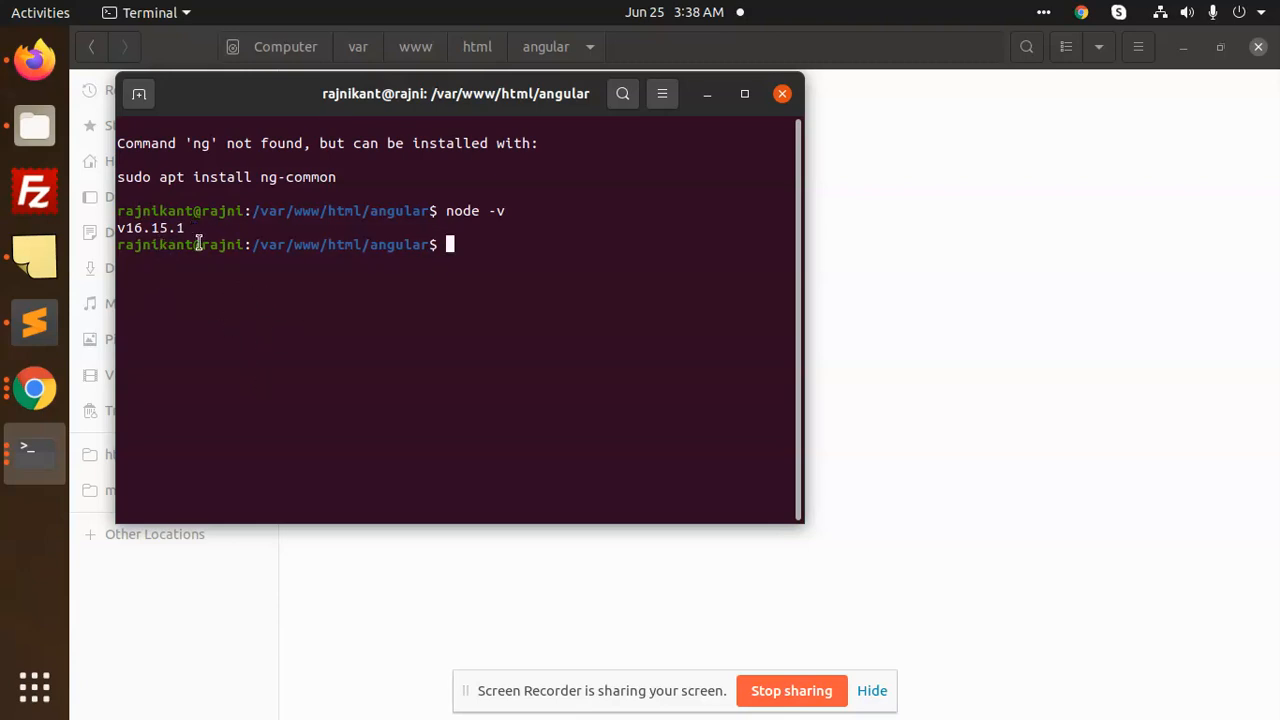
{"action": "mouse_move", "coordinate": [199, 285]}
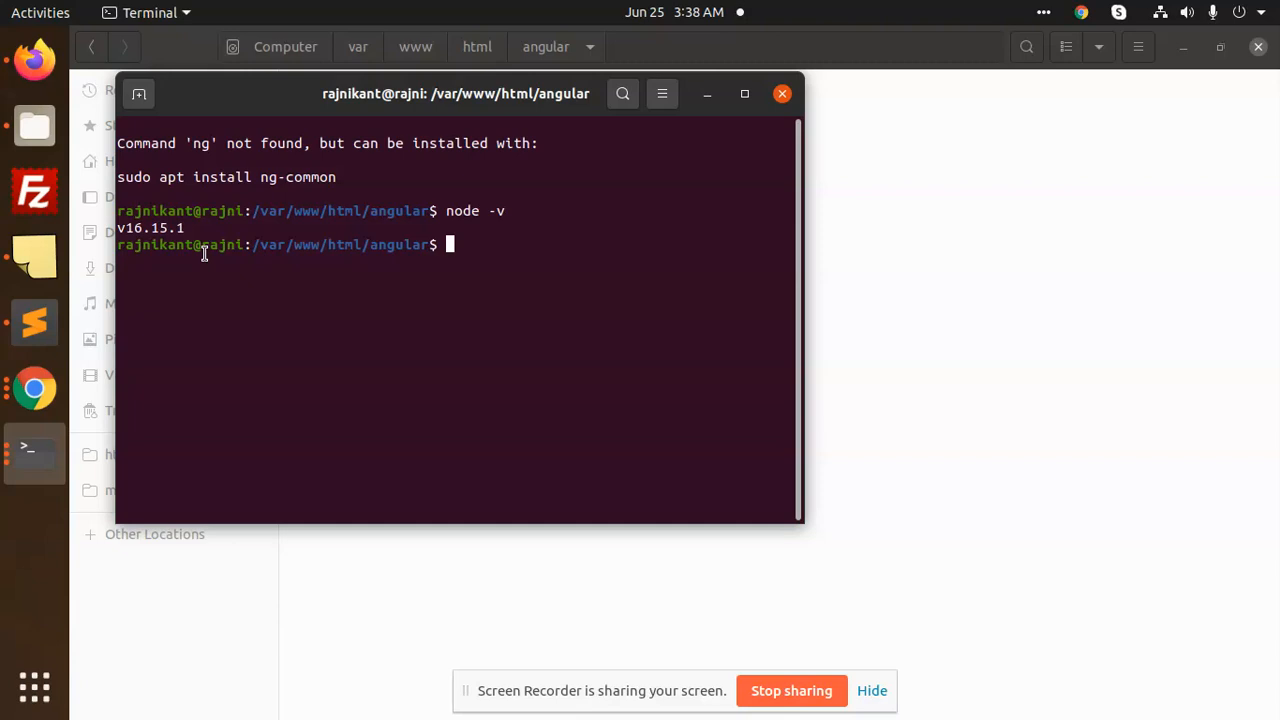
{"action": "mouse_move", "coordinate": [285, 306]}
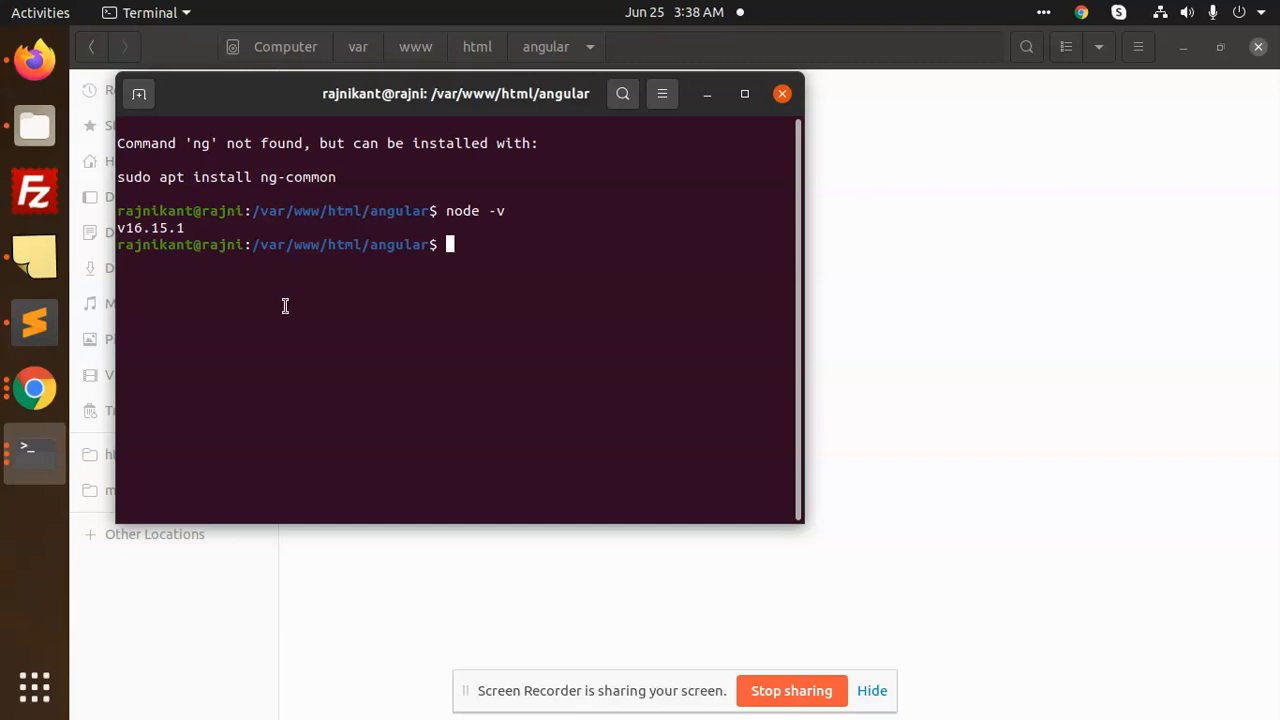
{"action": "mouse_move", "coordinate": [797, 682]}
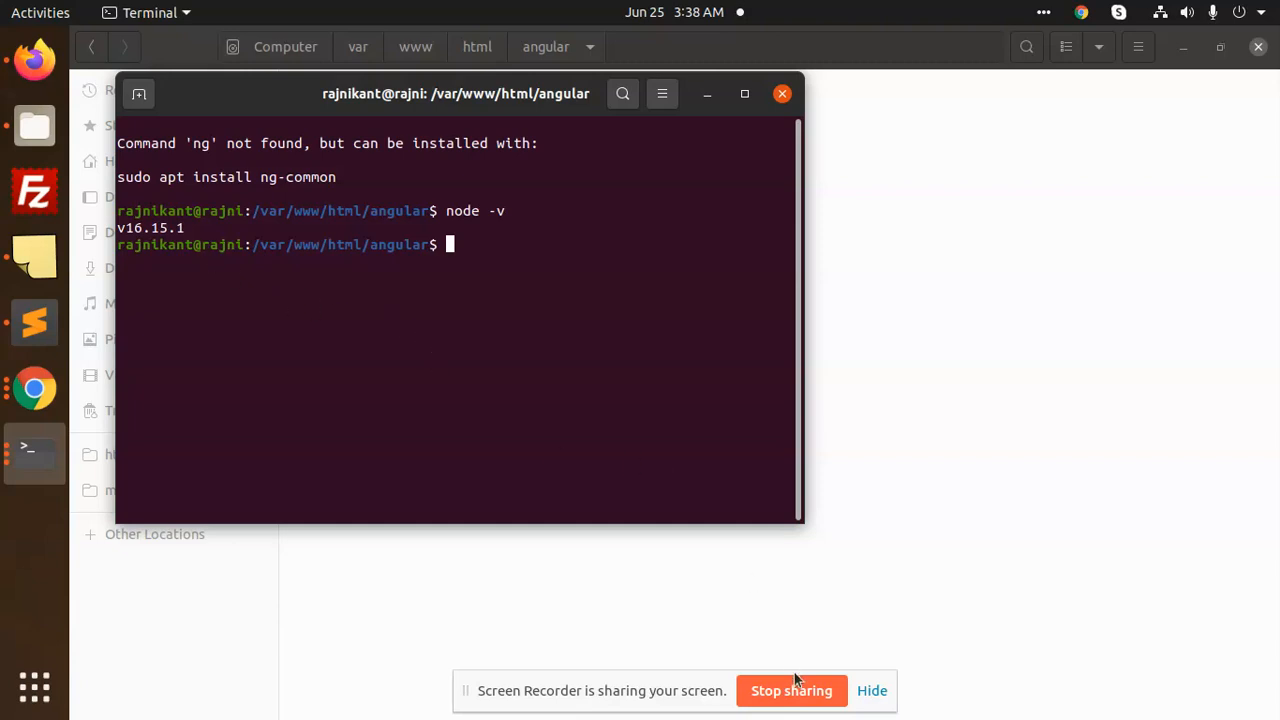